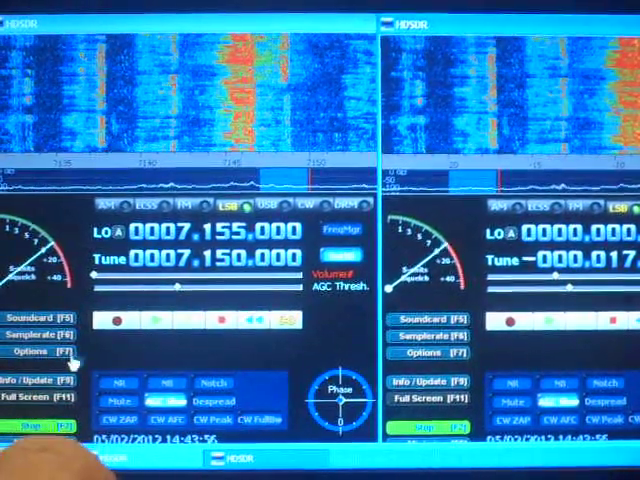
Step: Check the first session's RX sound card, then show the second session's, receiving from Sound Blaster Extigy
left_click(38, 313)
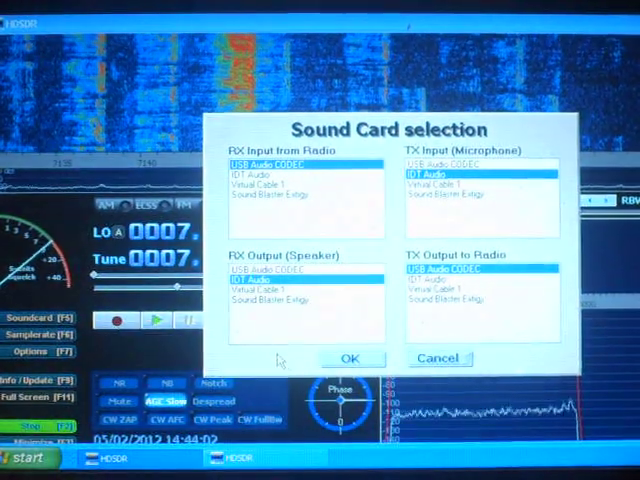
left_click(349, 358)
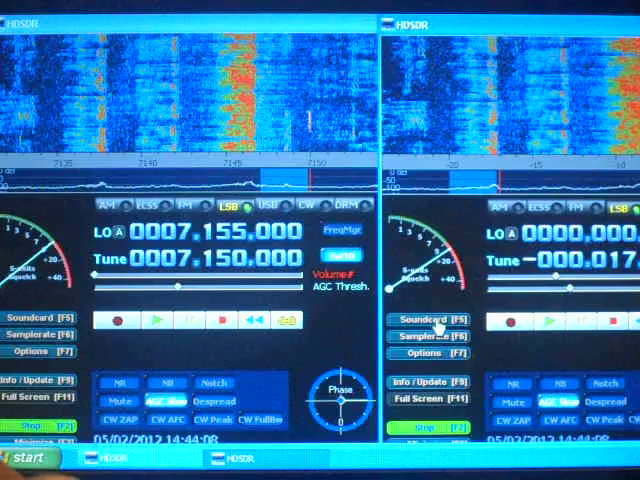
left_click(433, 320)
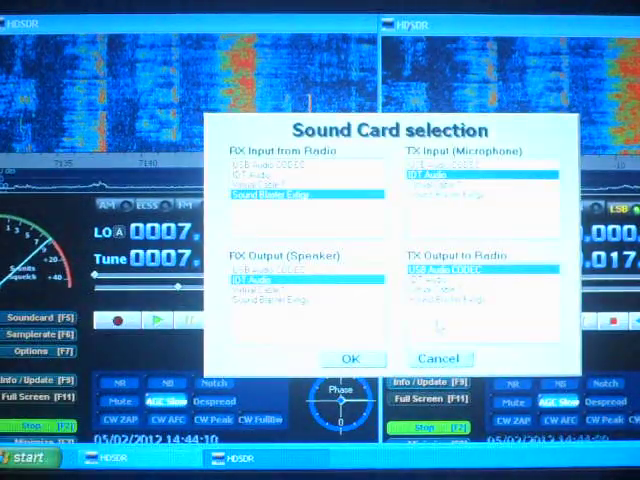